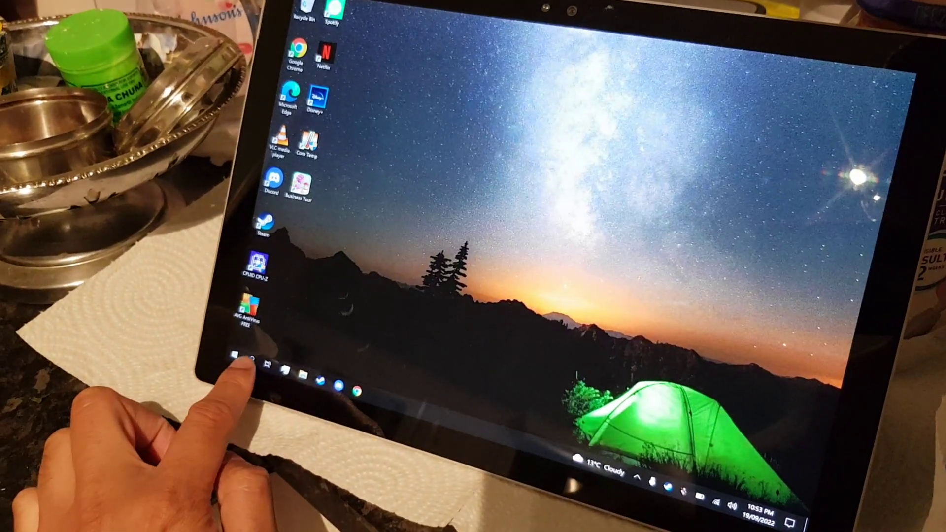
Launch a Command Prompt window from the Start menu.
{"action": "left_click", "coordinate": [235, 368]}
{"action": "type", "text": "powercfg"}
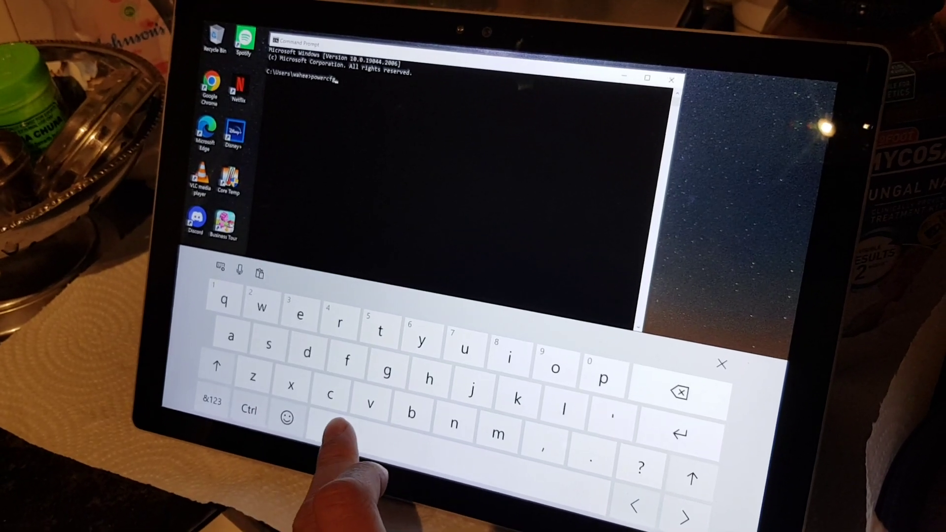
Enter 'powercfg /' using the touch keyboard's symbol layout for the slash.
{"action": "left_click", "coordinate": [211, 404]}
{"action": "type", "text": " /"}
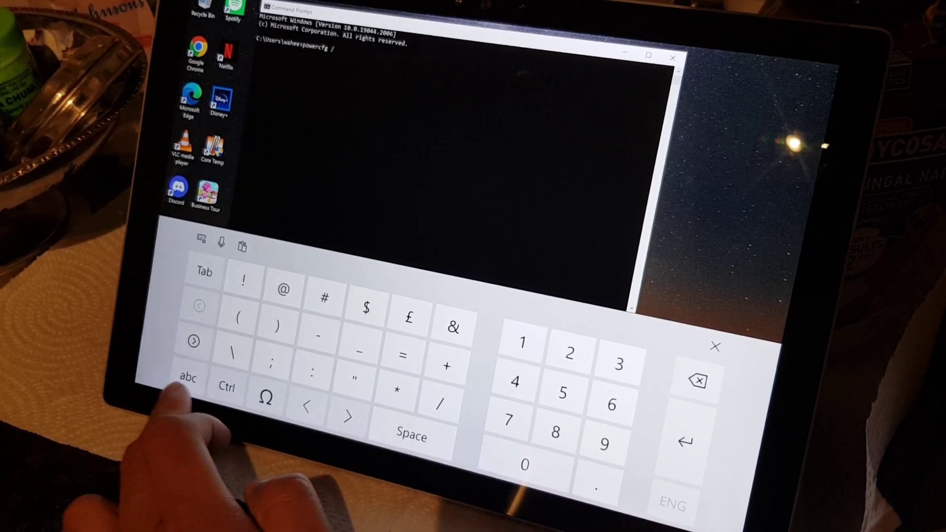
{"action": "left_click", "coordinate": [190, 377]}
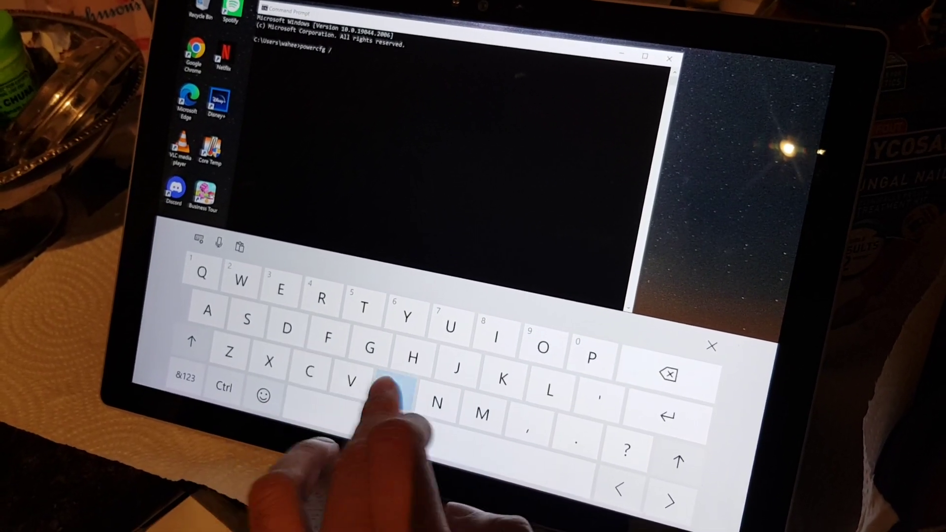